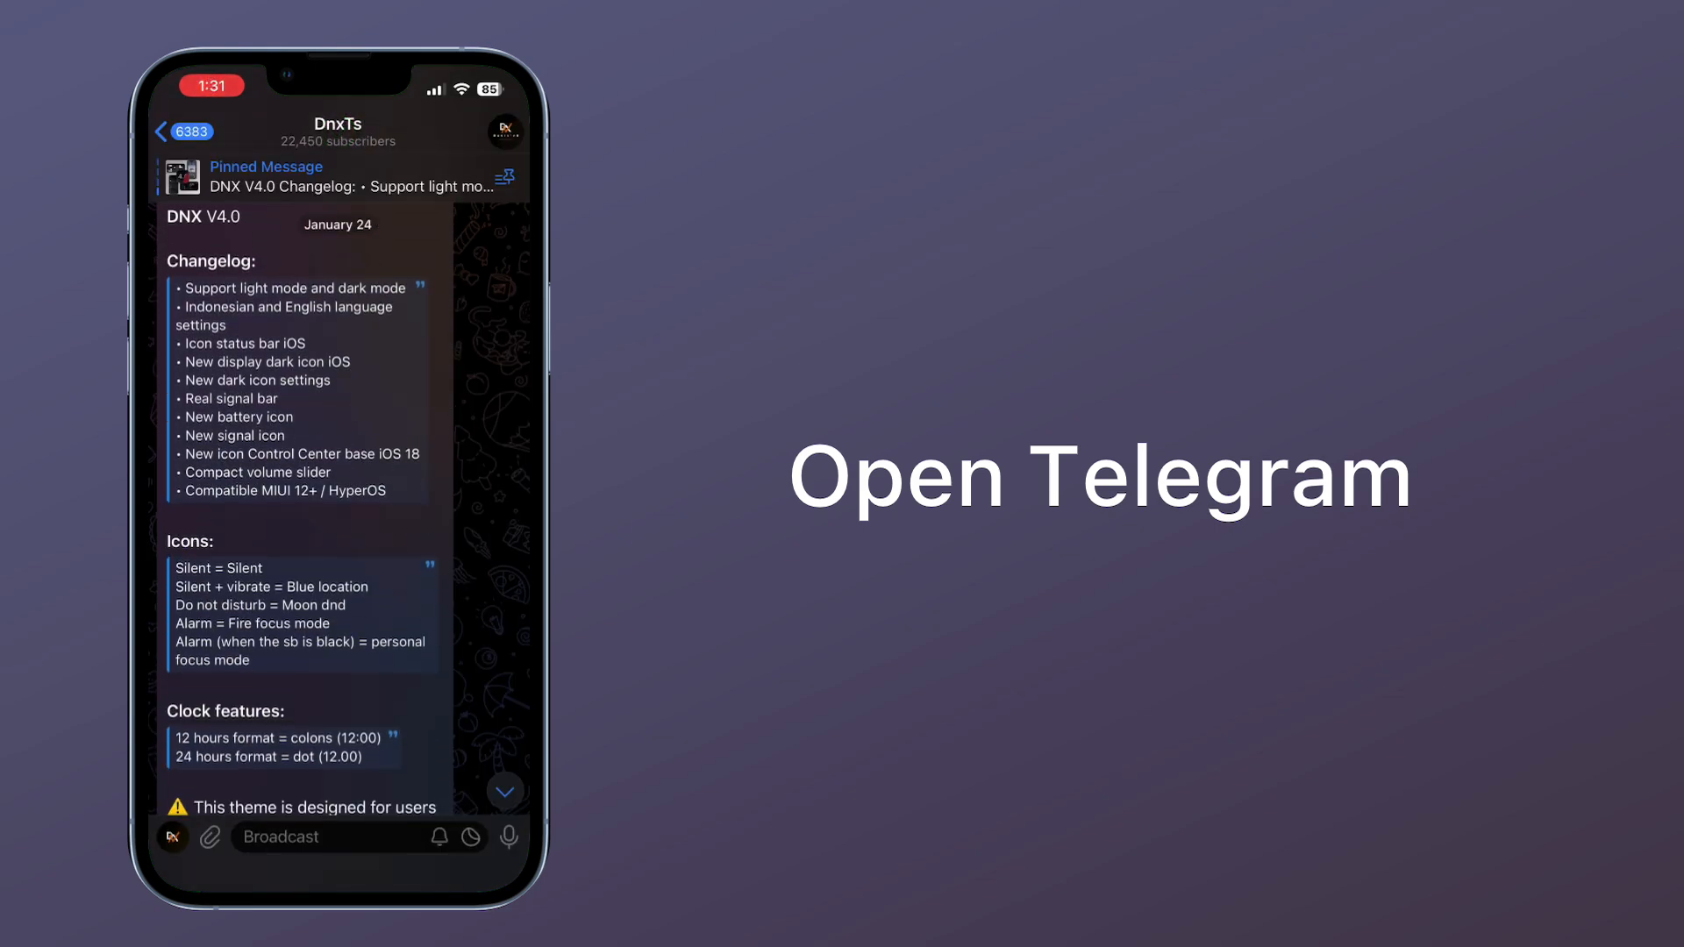
Scroll the DnxTs V4 post and open the English File Mtz bit.ly link.
{"action": "scroll", "scroll_direction": "down", "scroll_amount": 3}
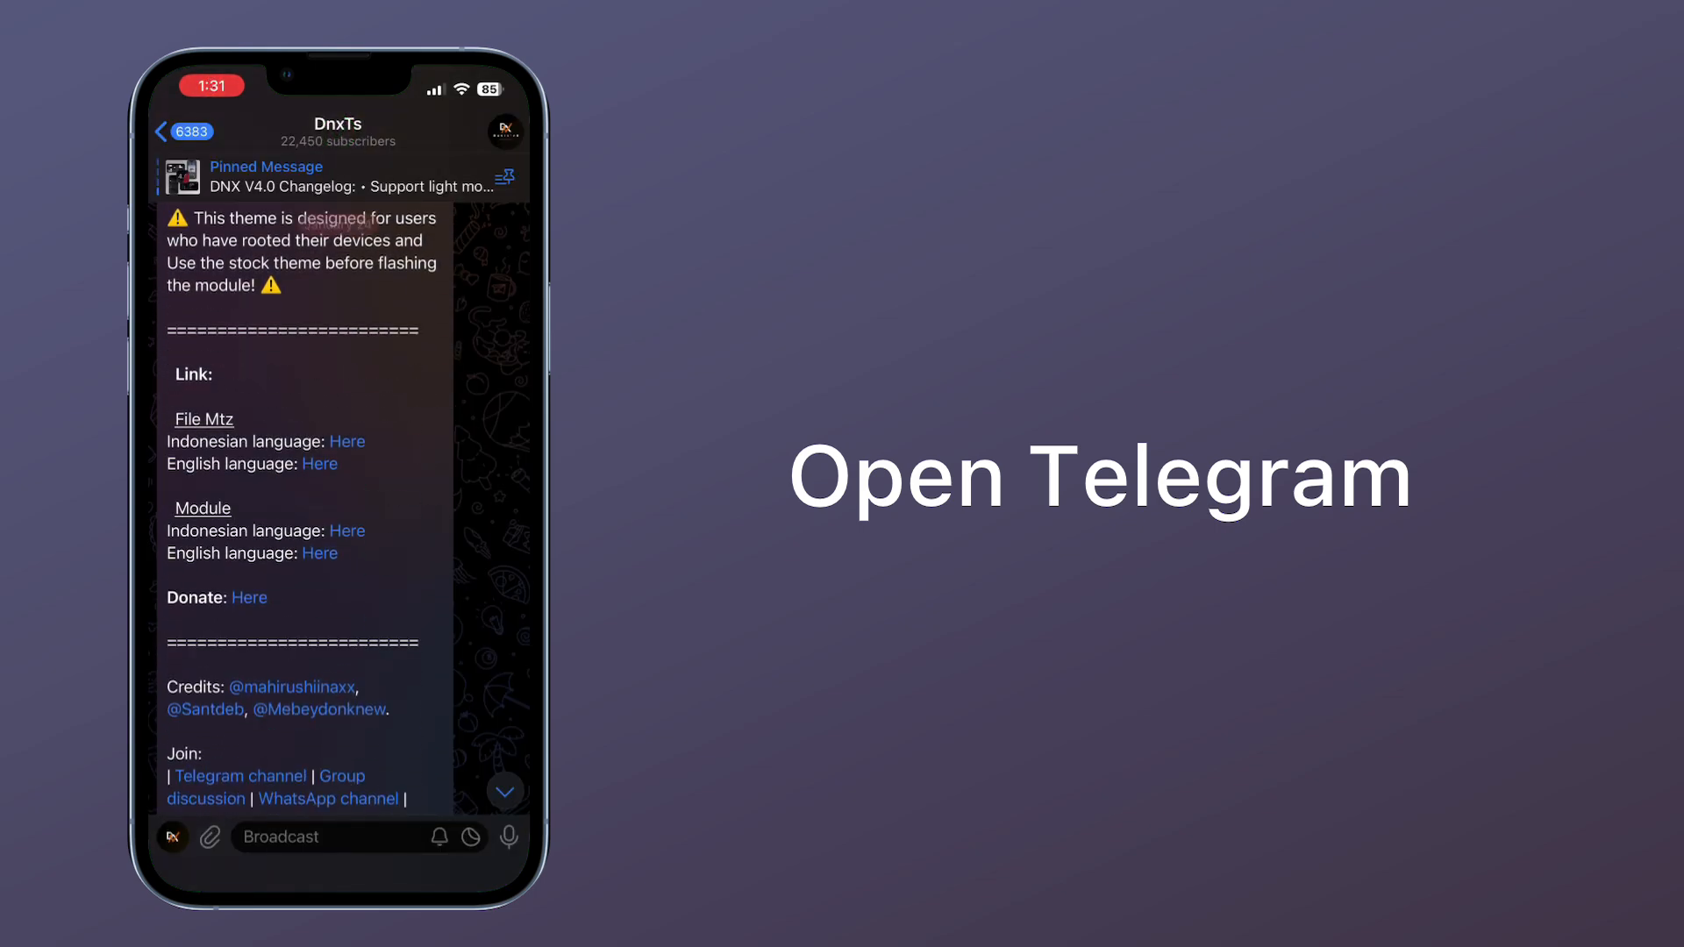
{"action": "left_click", "coordinate": [319, 463]}
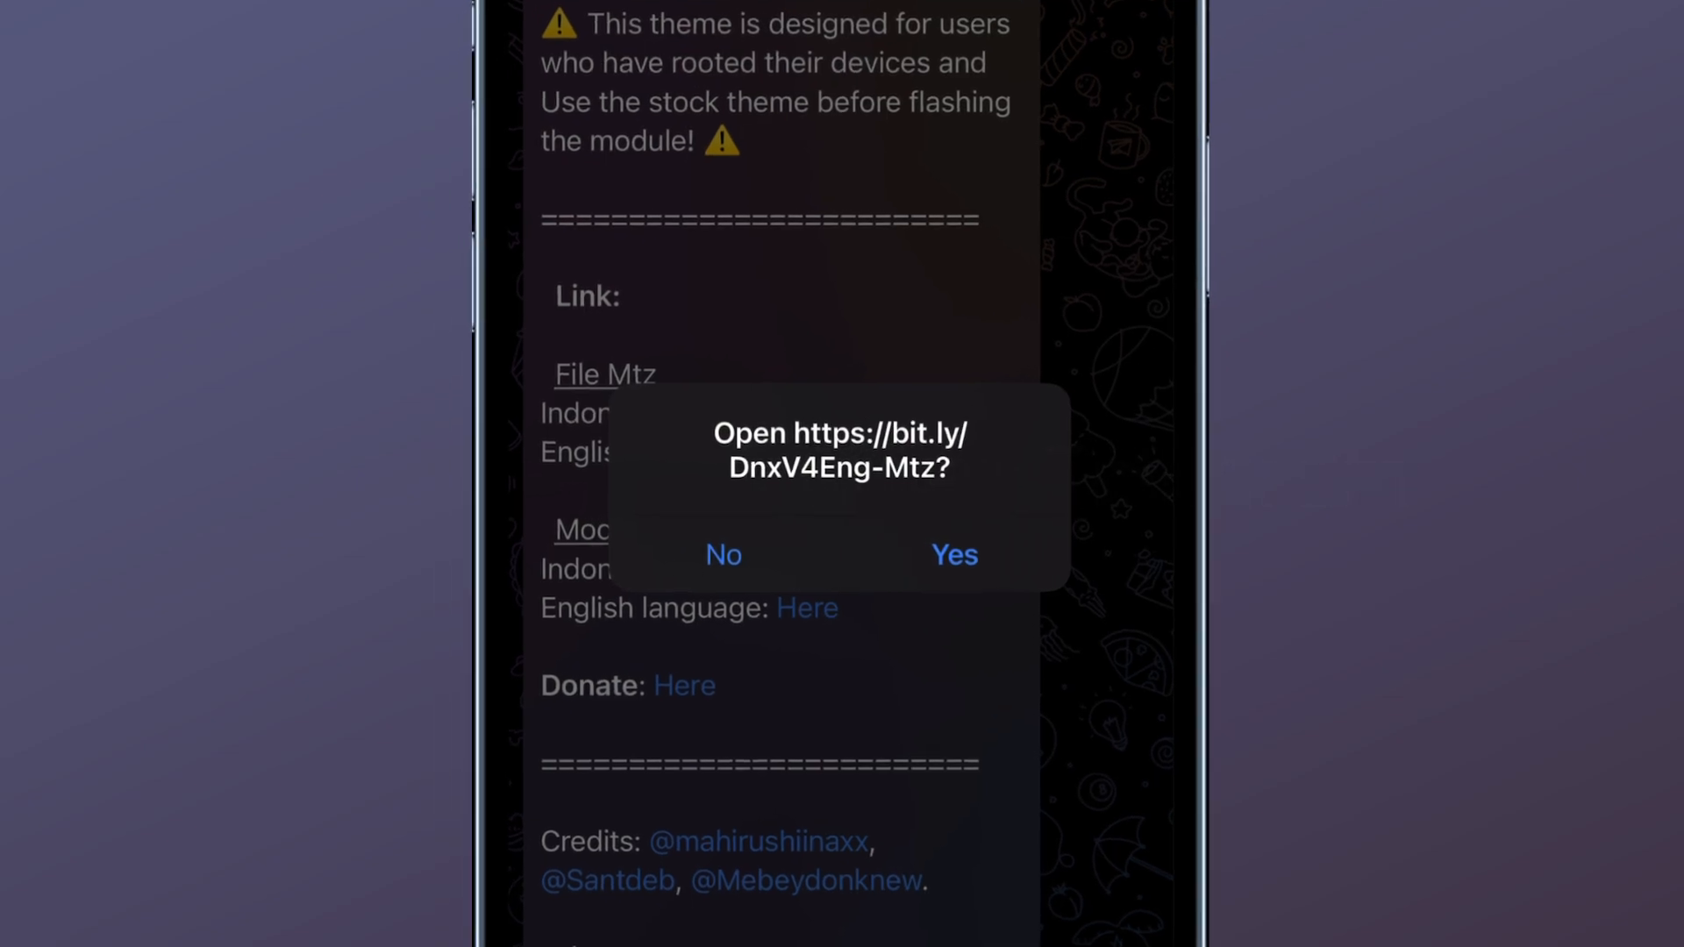
{"action": "left_click", "coordinate": [954, 555]}
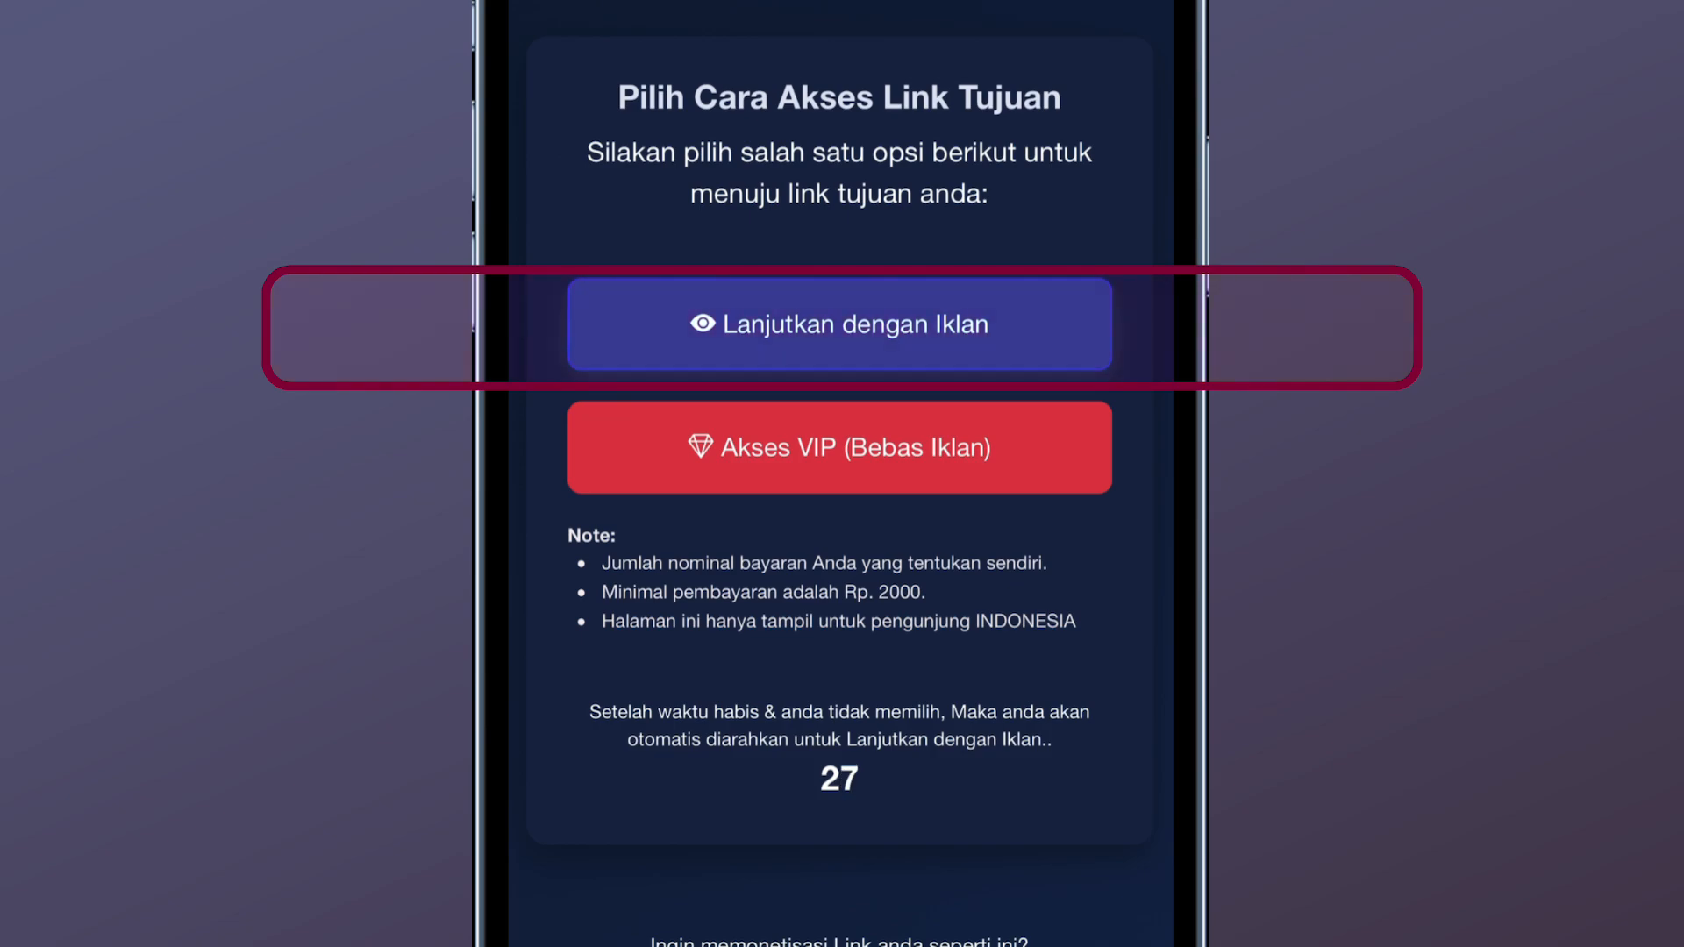
Choose 'Lanjutkan dengan Iklan' and pass the 'I'm not a robot' check on bukutafsirmimpi.xyz.
{"action": "left_click", "coordinate": [837, 323]}
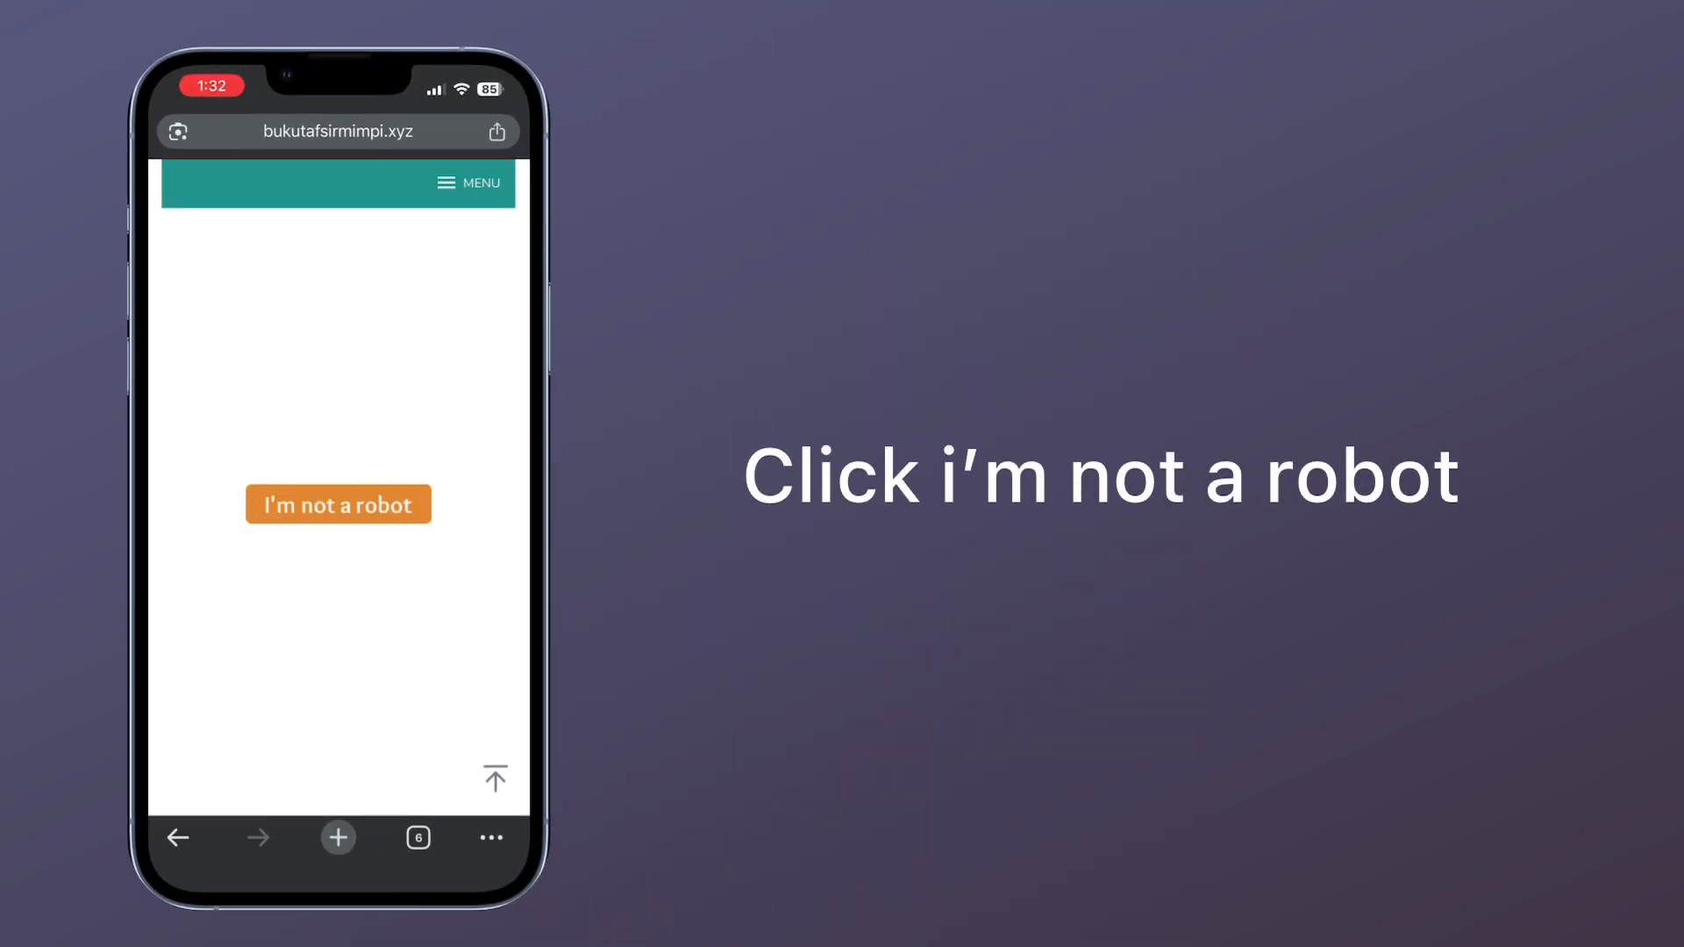
{"action": "left_click", "coordinate": [337, 504]}
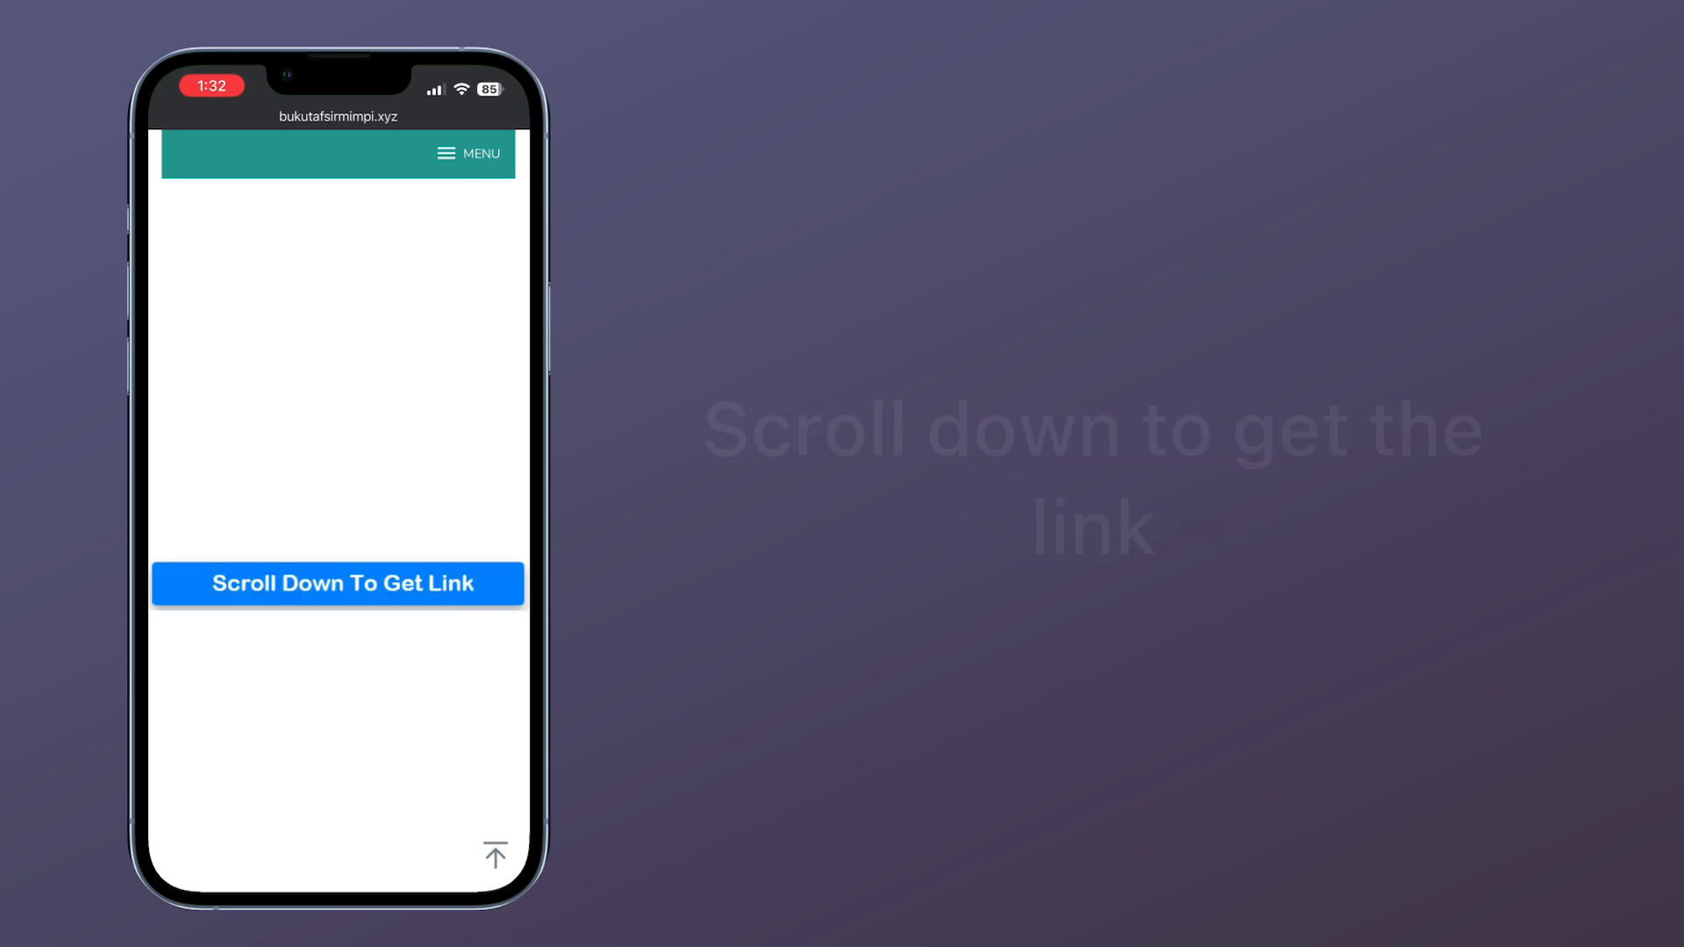
Scroll down the bukutafsirmimpi.xyz article past the comment form to the link.
{"action": "scroll", "scroll_direction": "down", "scroll_amount": 3}
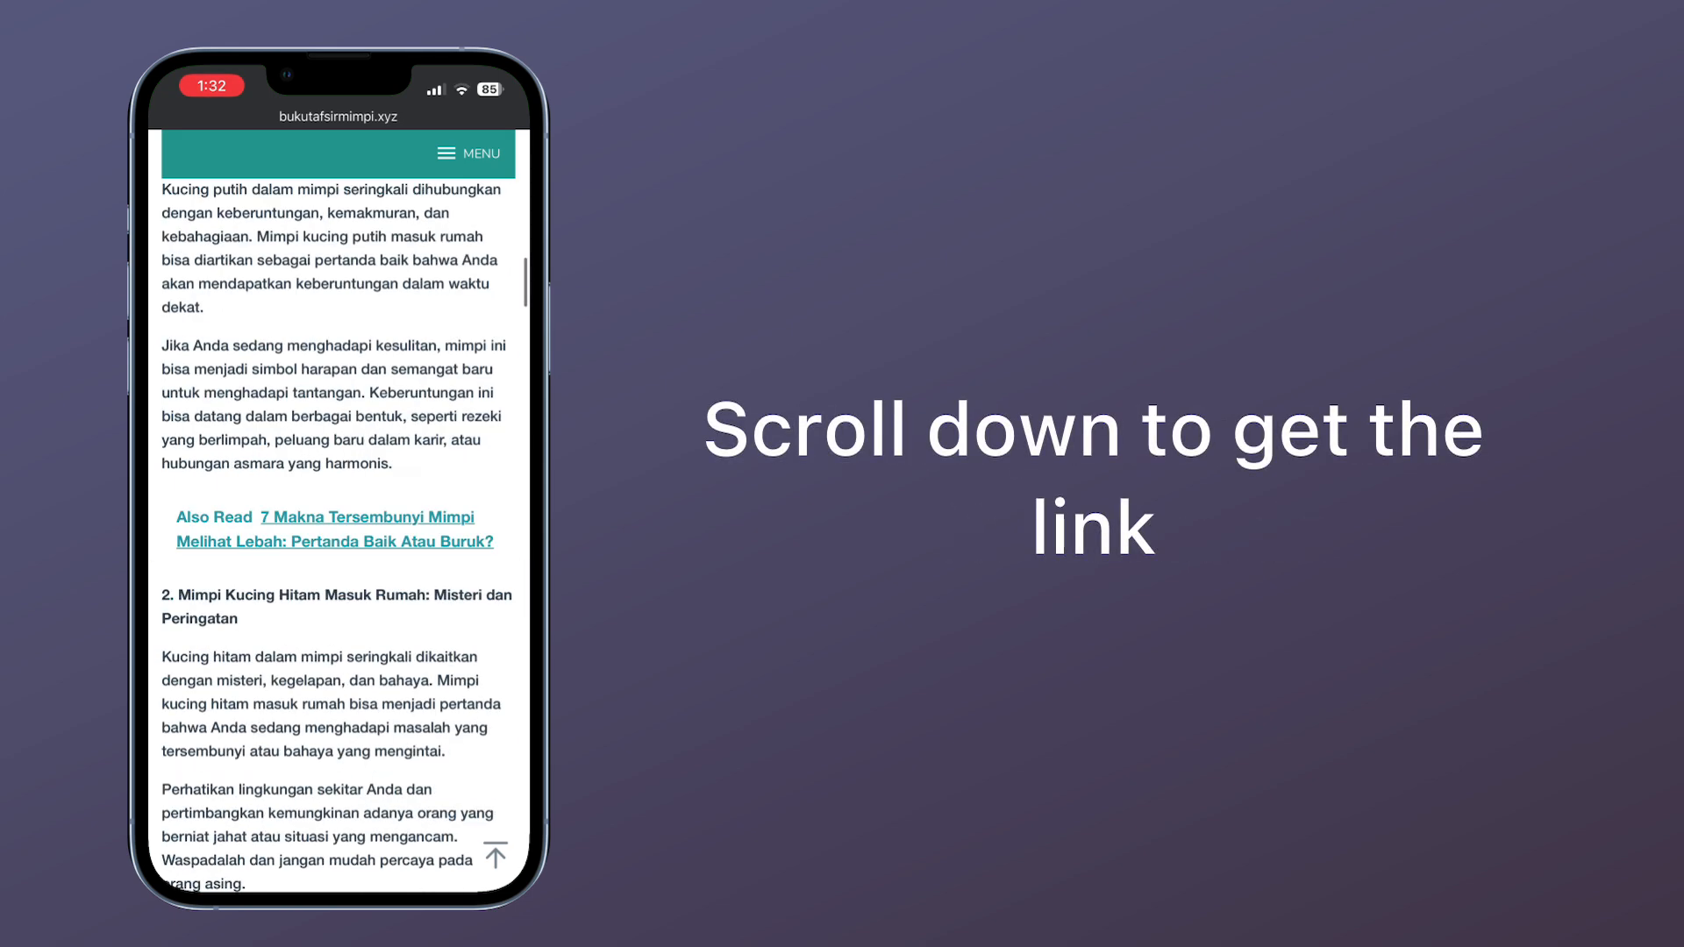
{"action": "scroll", "scroll_direction": "down", "scroll_amount": 3}
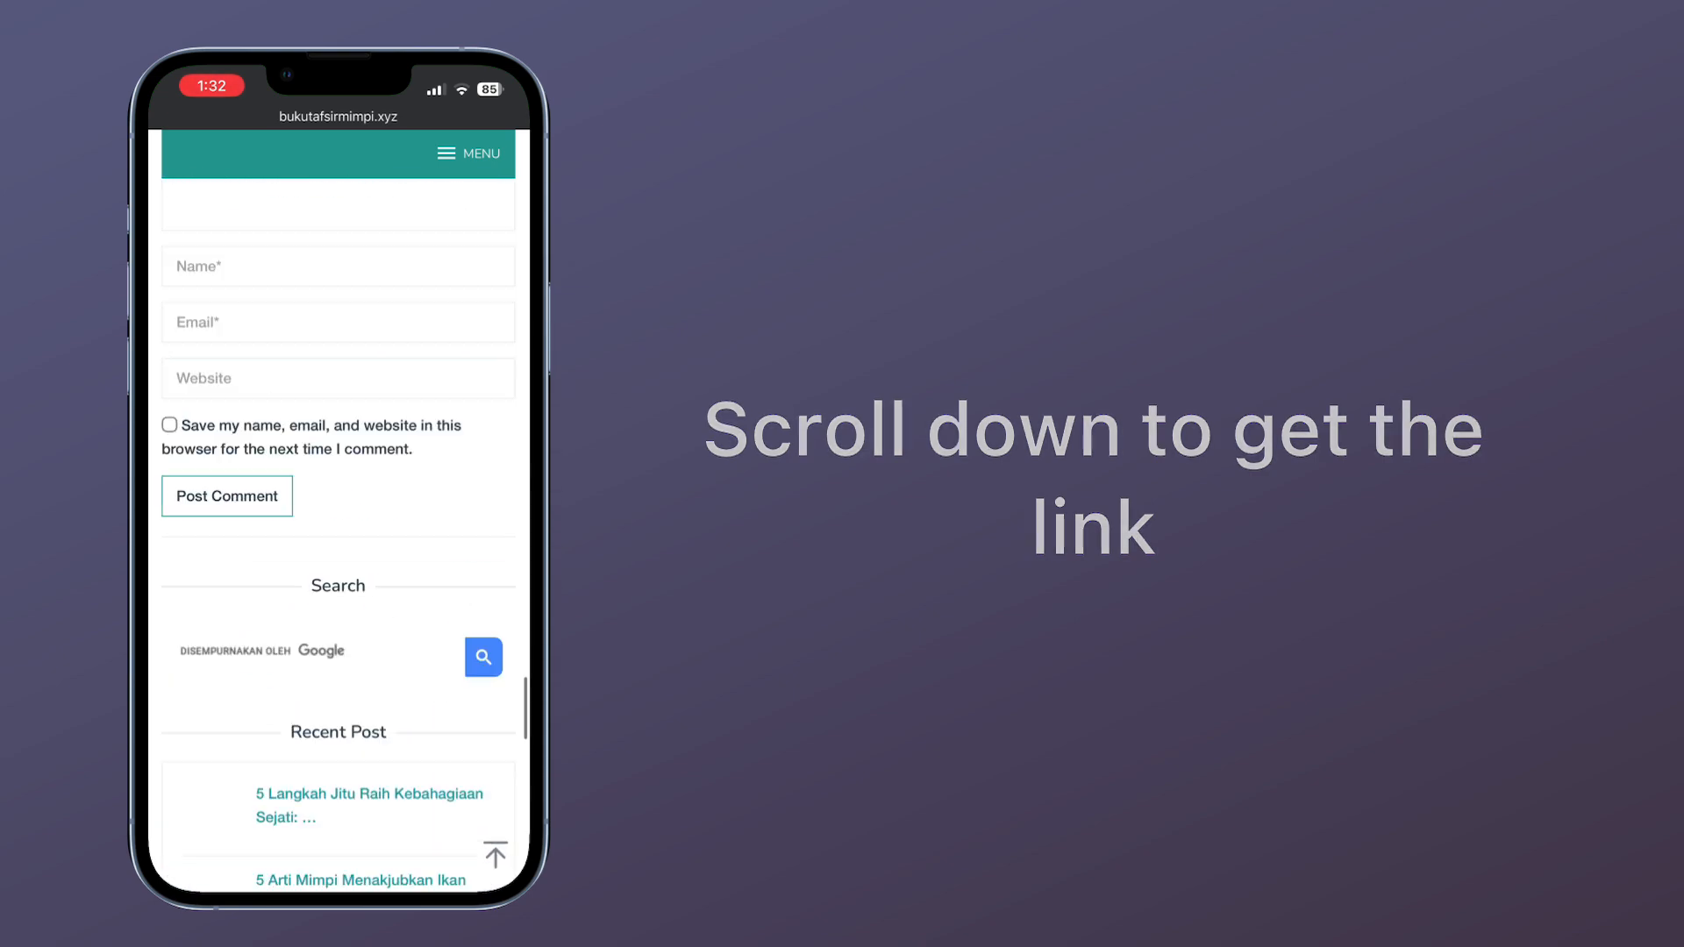
{"action": "scroll", "scroll_direction": "down", "scroll_amount": 3}
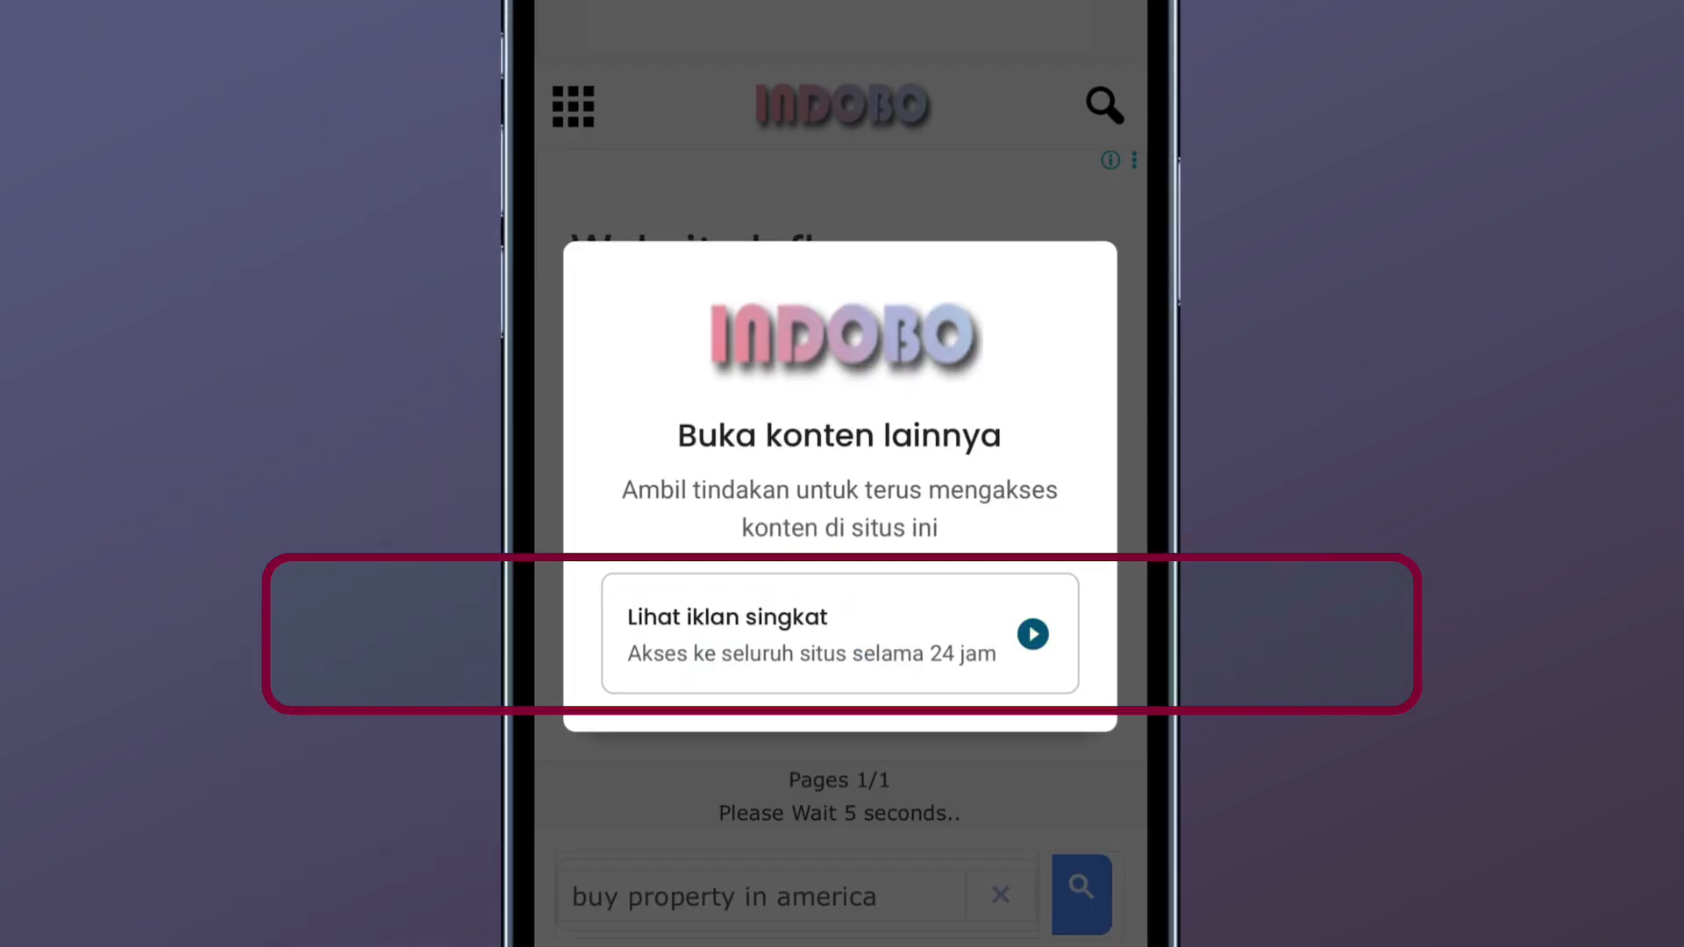
Pick 'Lihat iklan singkat' and confirm 'Lanjutkan' to play the Indobo ad with sound.
{"action": "left_click", "coordinate": [838, 632]}
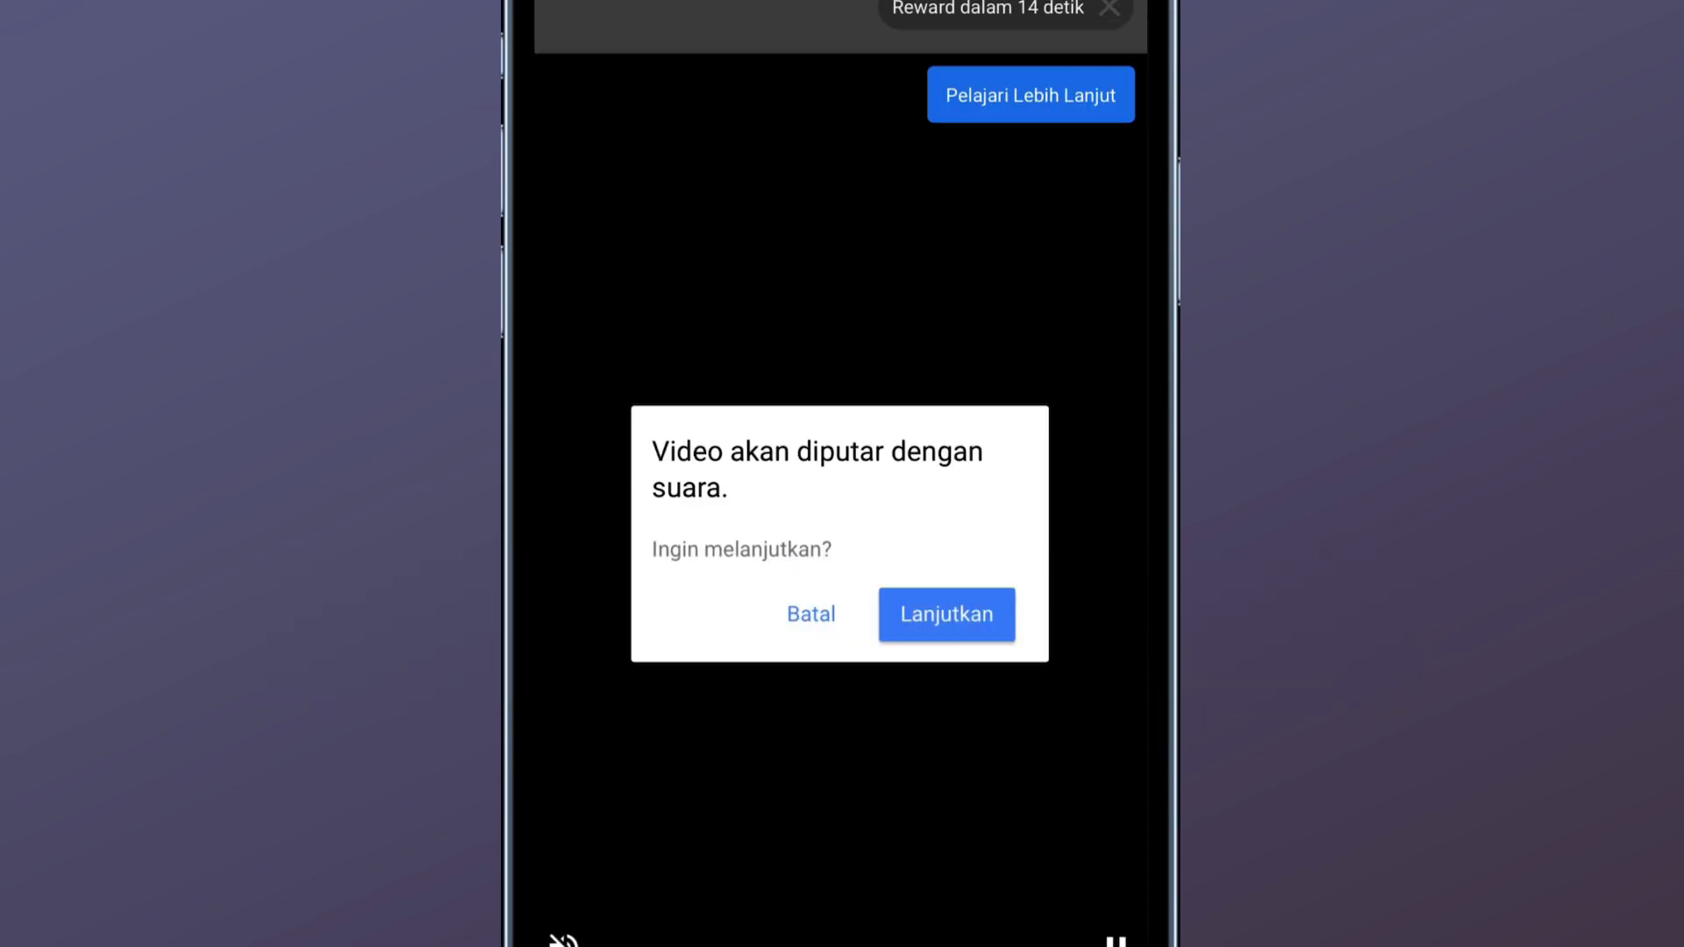
{"action": "left_click", "coordinate": [945, 614]}
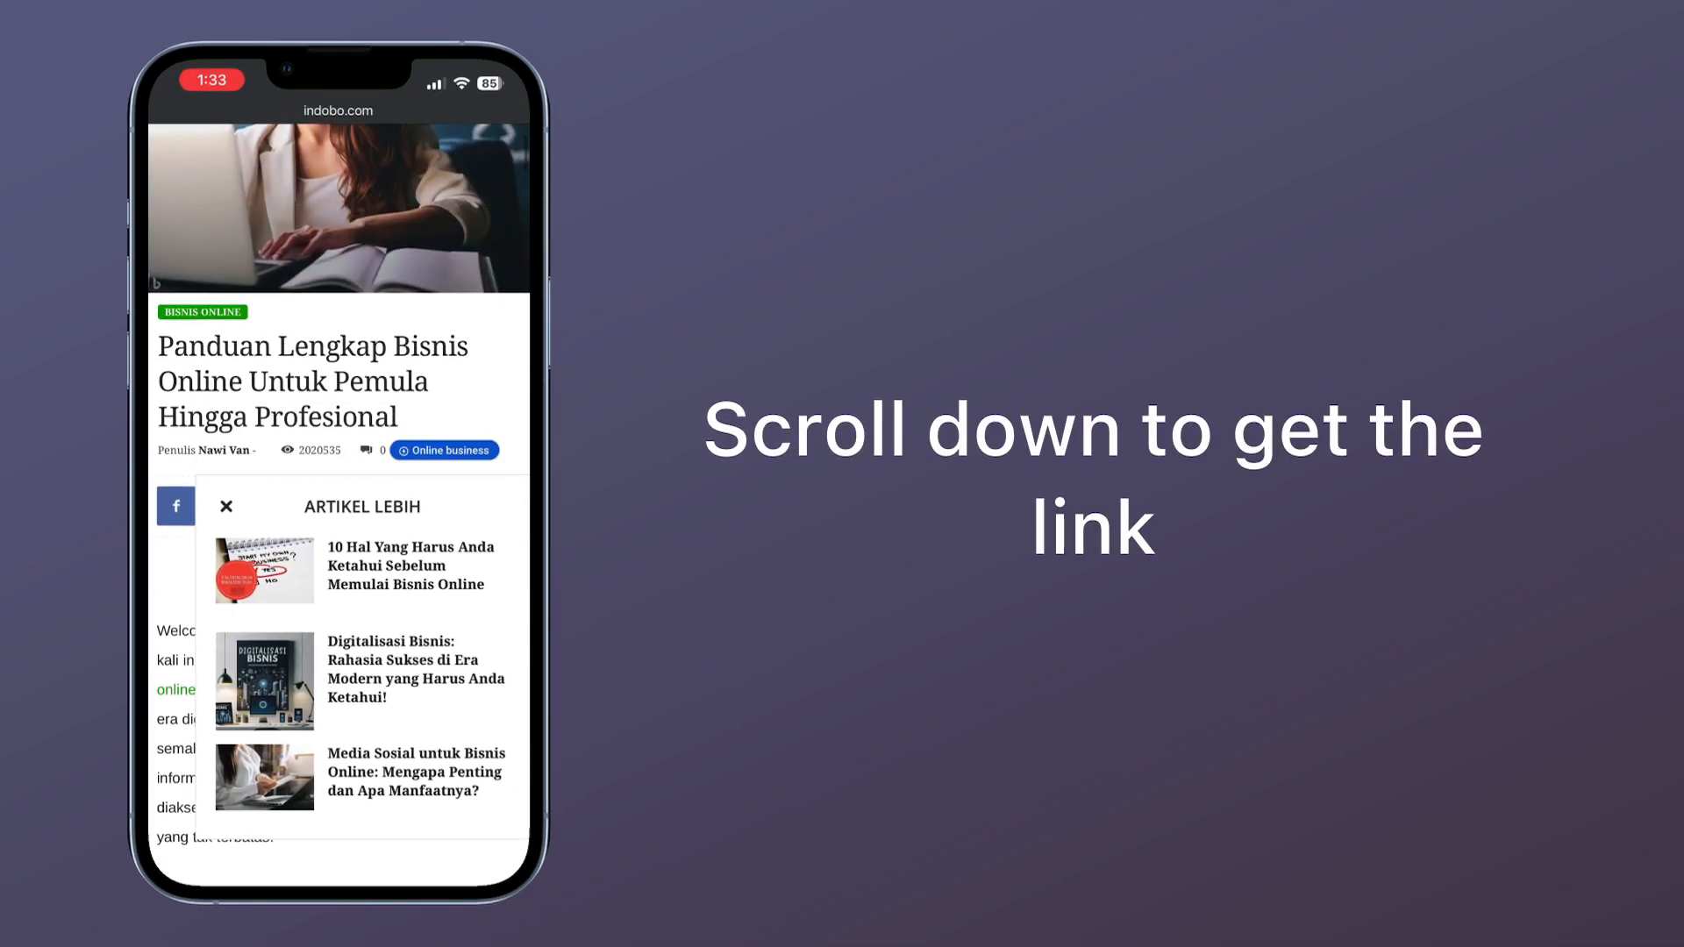
Scroll through the indobo.com online-business article until the continue link appears.
{"action": "scroll", "scroll_direction": "down", "scroll_amount": 3}
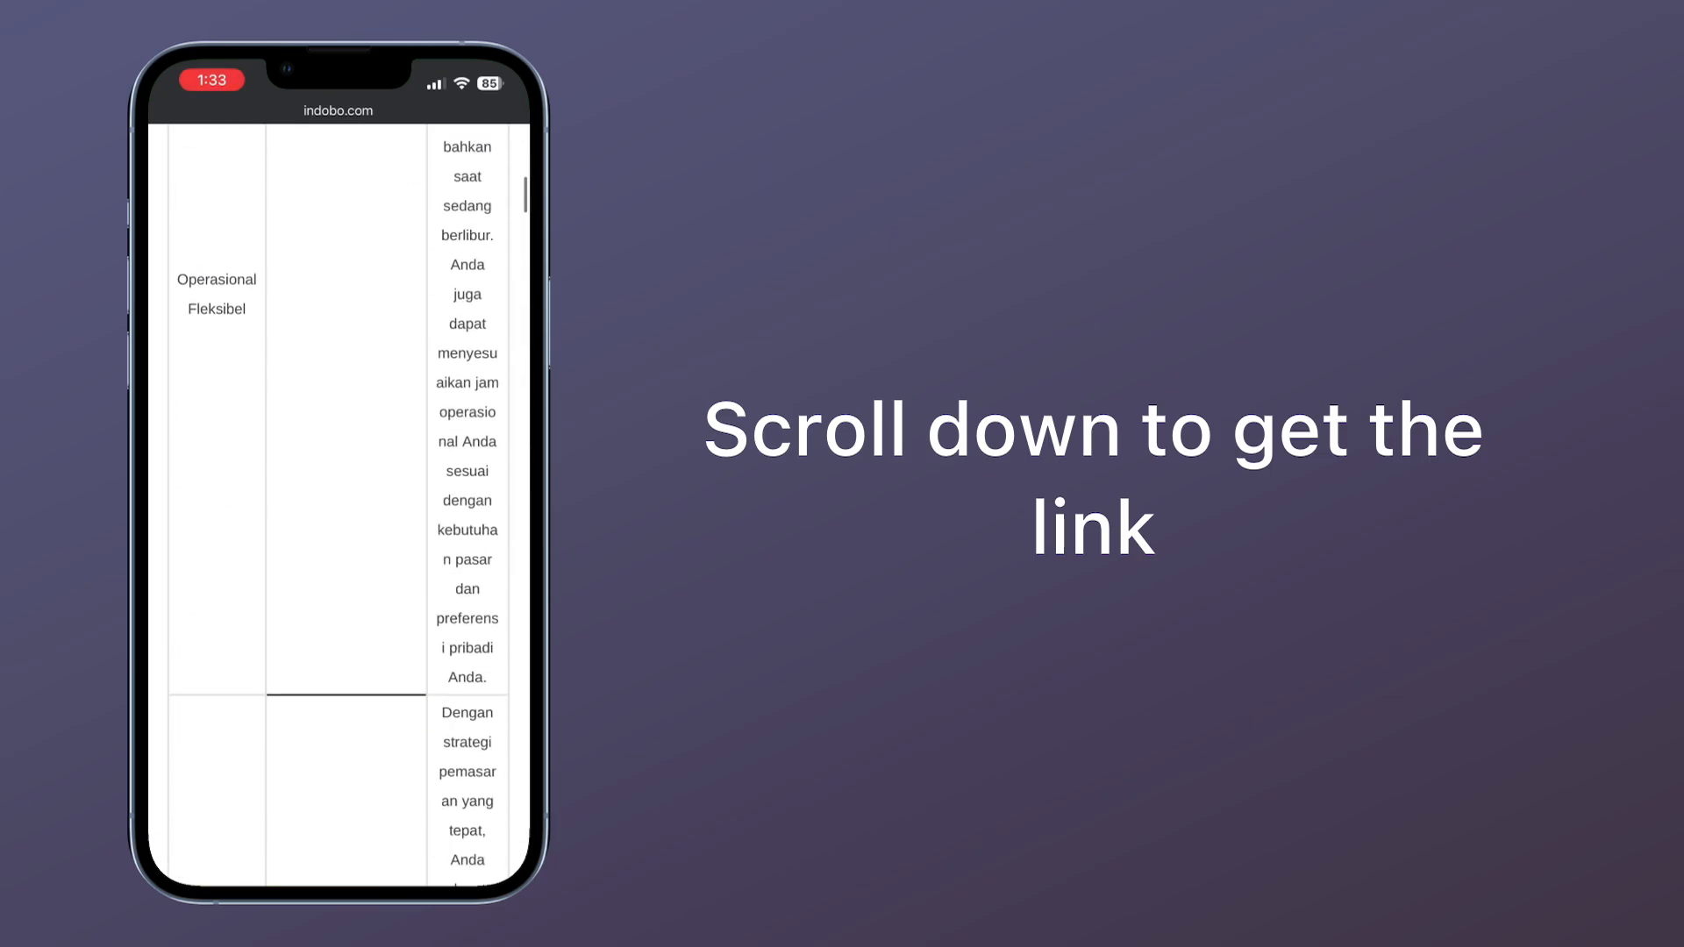
{"action": "scroll", "scroll_direction": "down", "scroll_amount": 3}
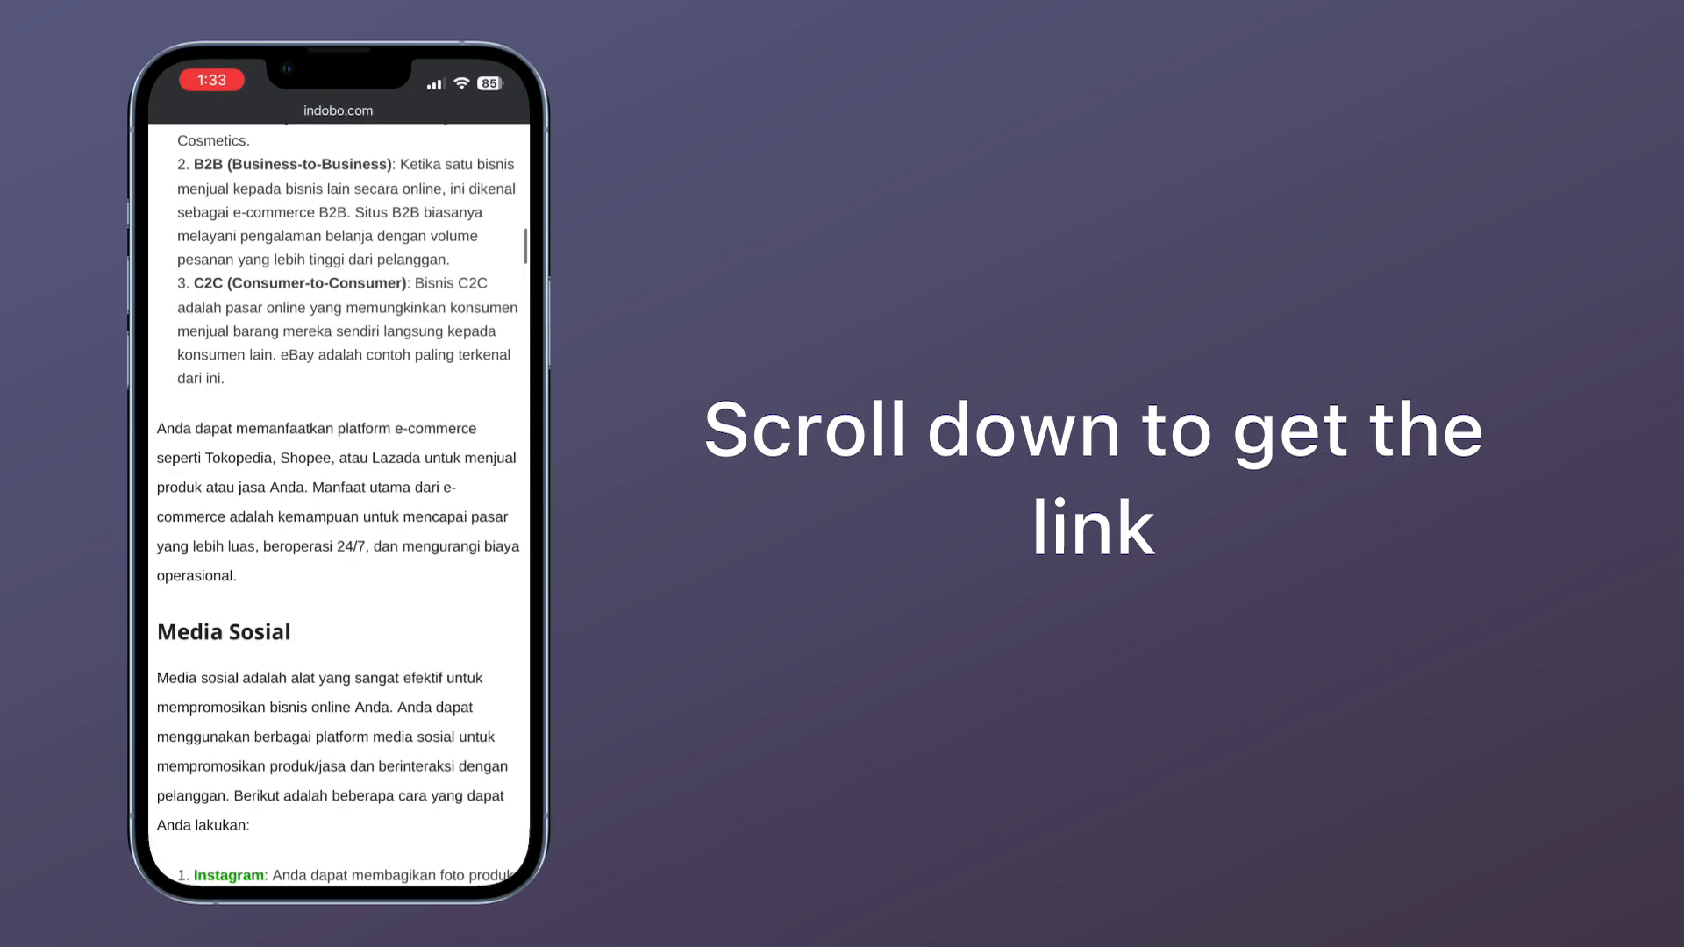
{"action": "scroll", "scroll_direction": "down", "scroll_amount": 3}
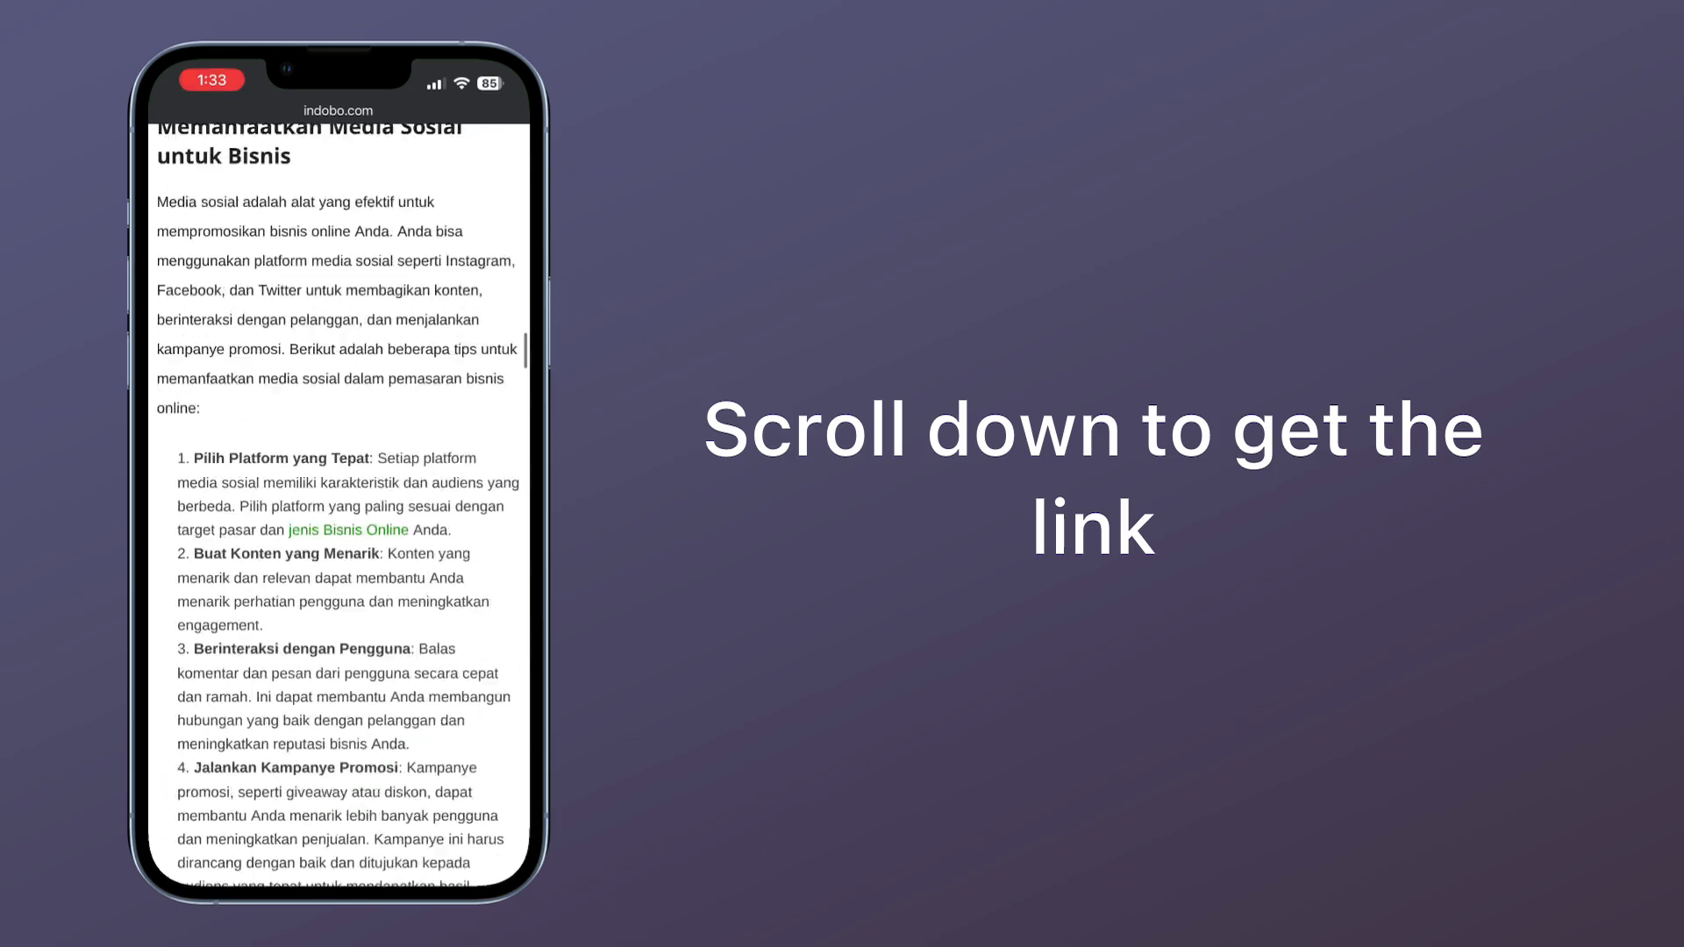
{"action": "scroll", "scroll_direction": "down", "scroll_amount": 3}
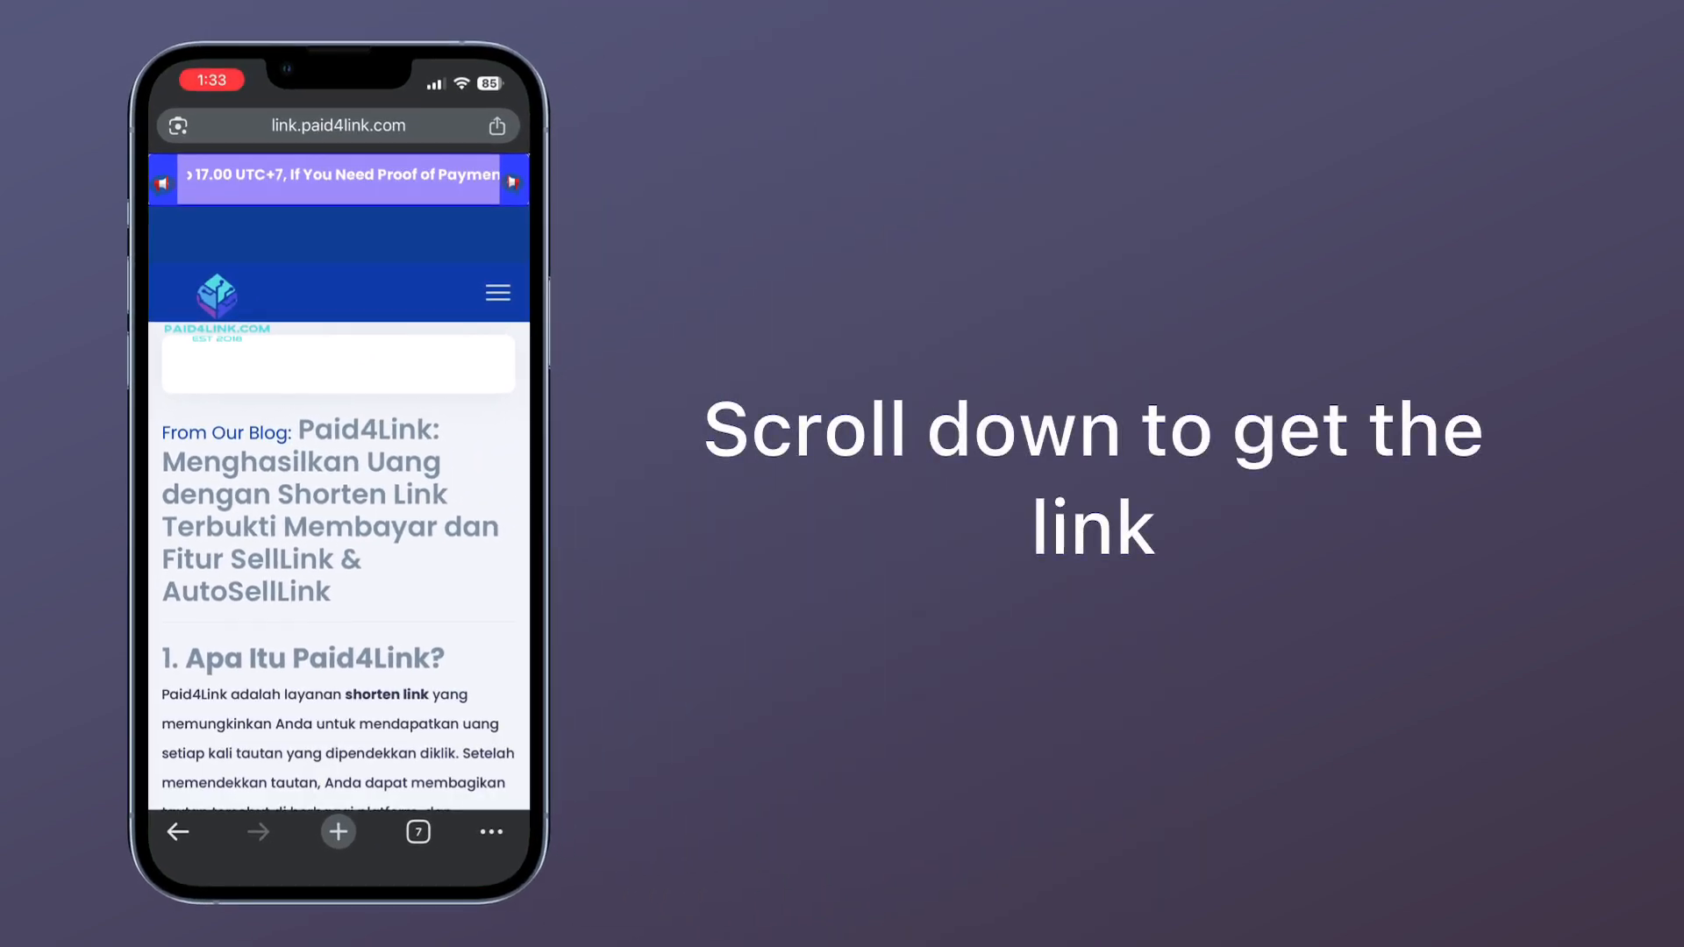
Scroll the link.paid4link.com page until Cloudflare shows Success and GET LINK appears.
{"action": "scroll", "scroll_direction": "down", "scroll_amount": 3}
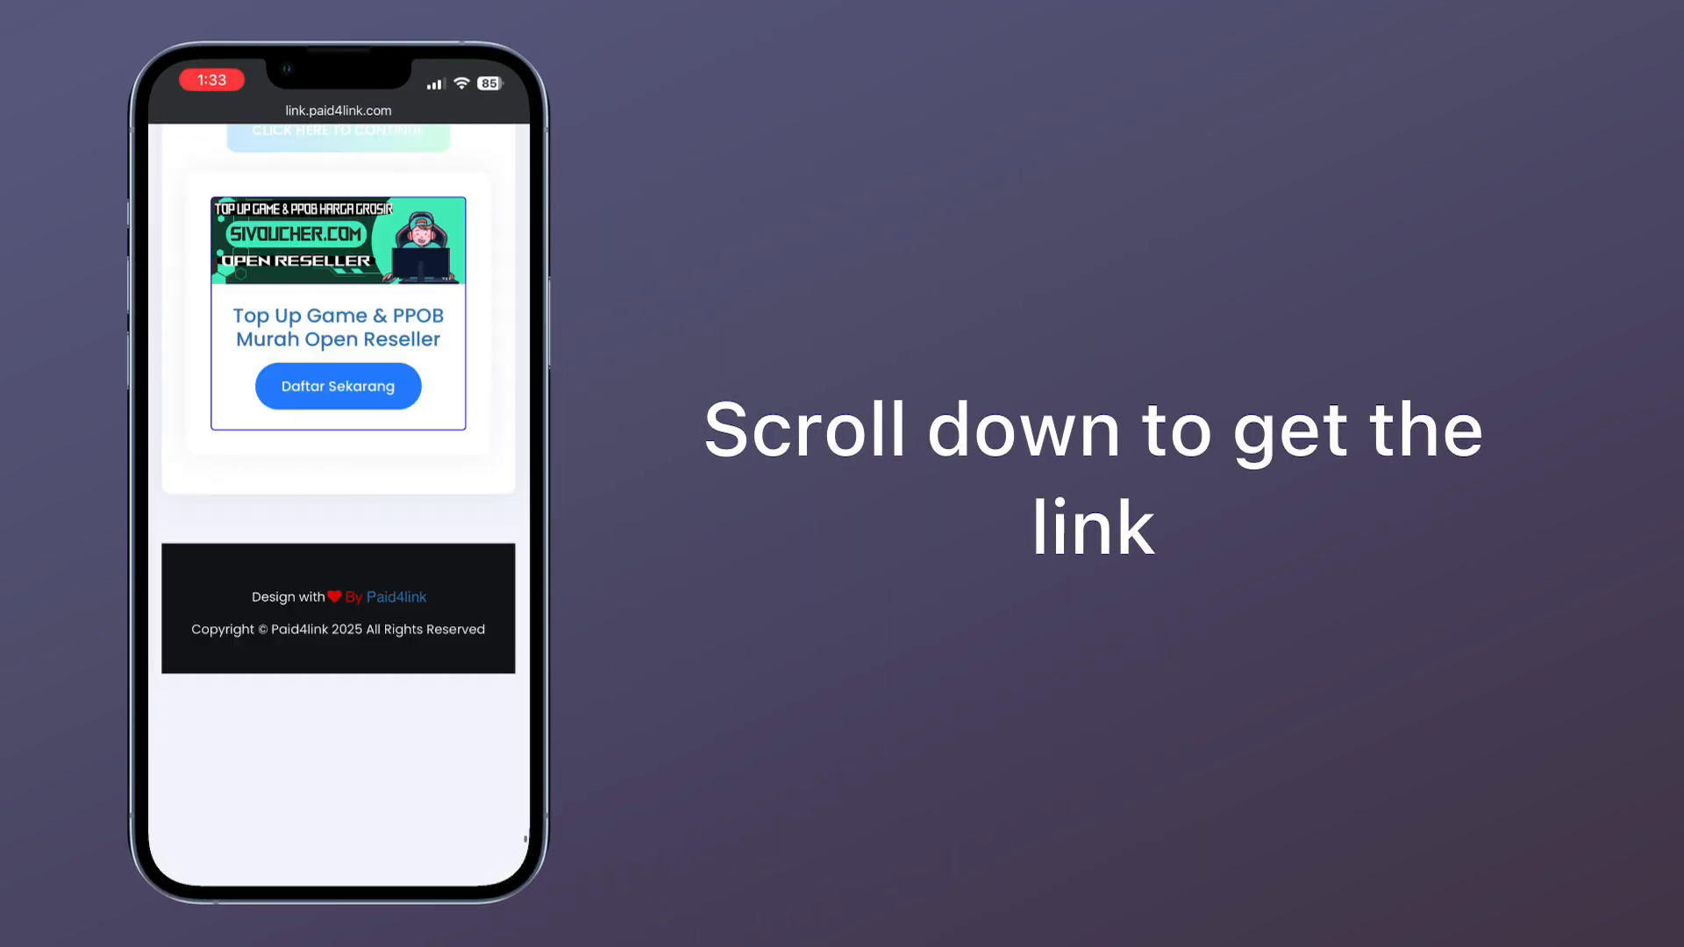
{"action": "scroll", "scroll_direction": "up", "scroll_amount": 3}
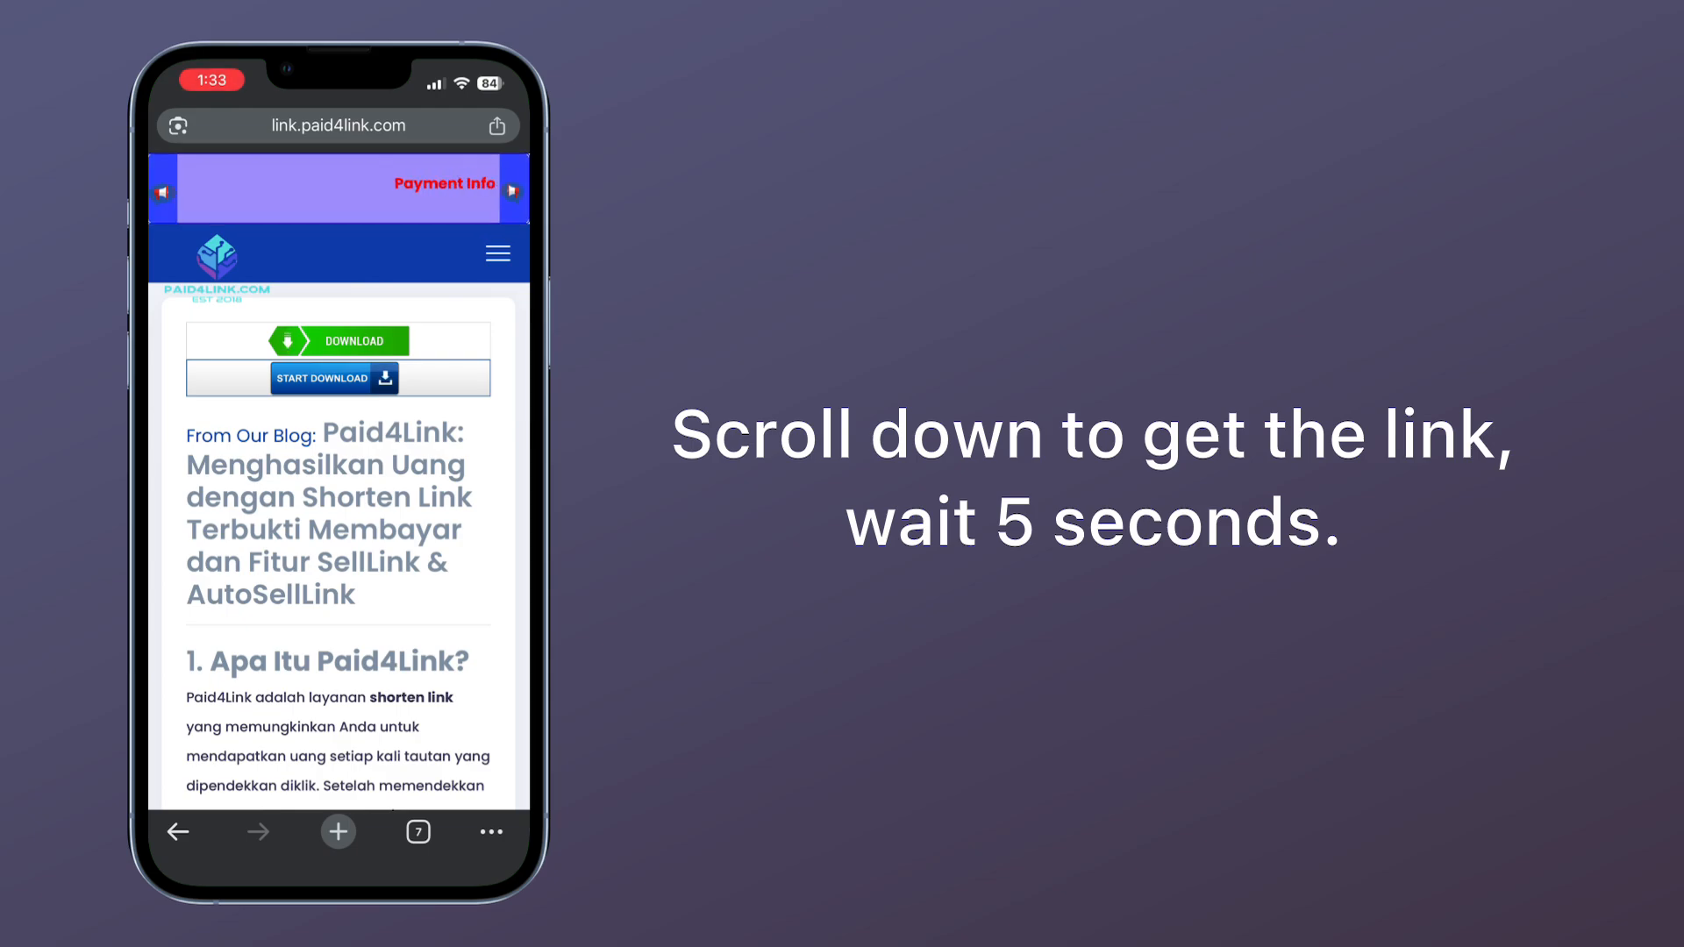
{"action": "scroll", "scroll_direction": "down", "scroll_amount": 3}
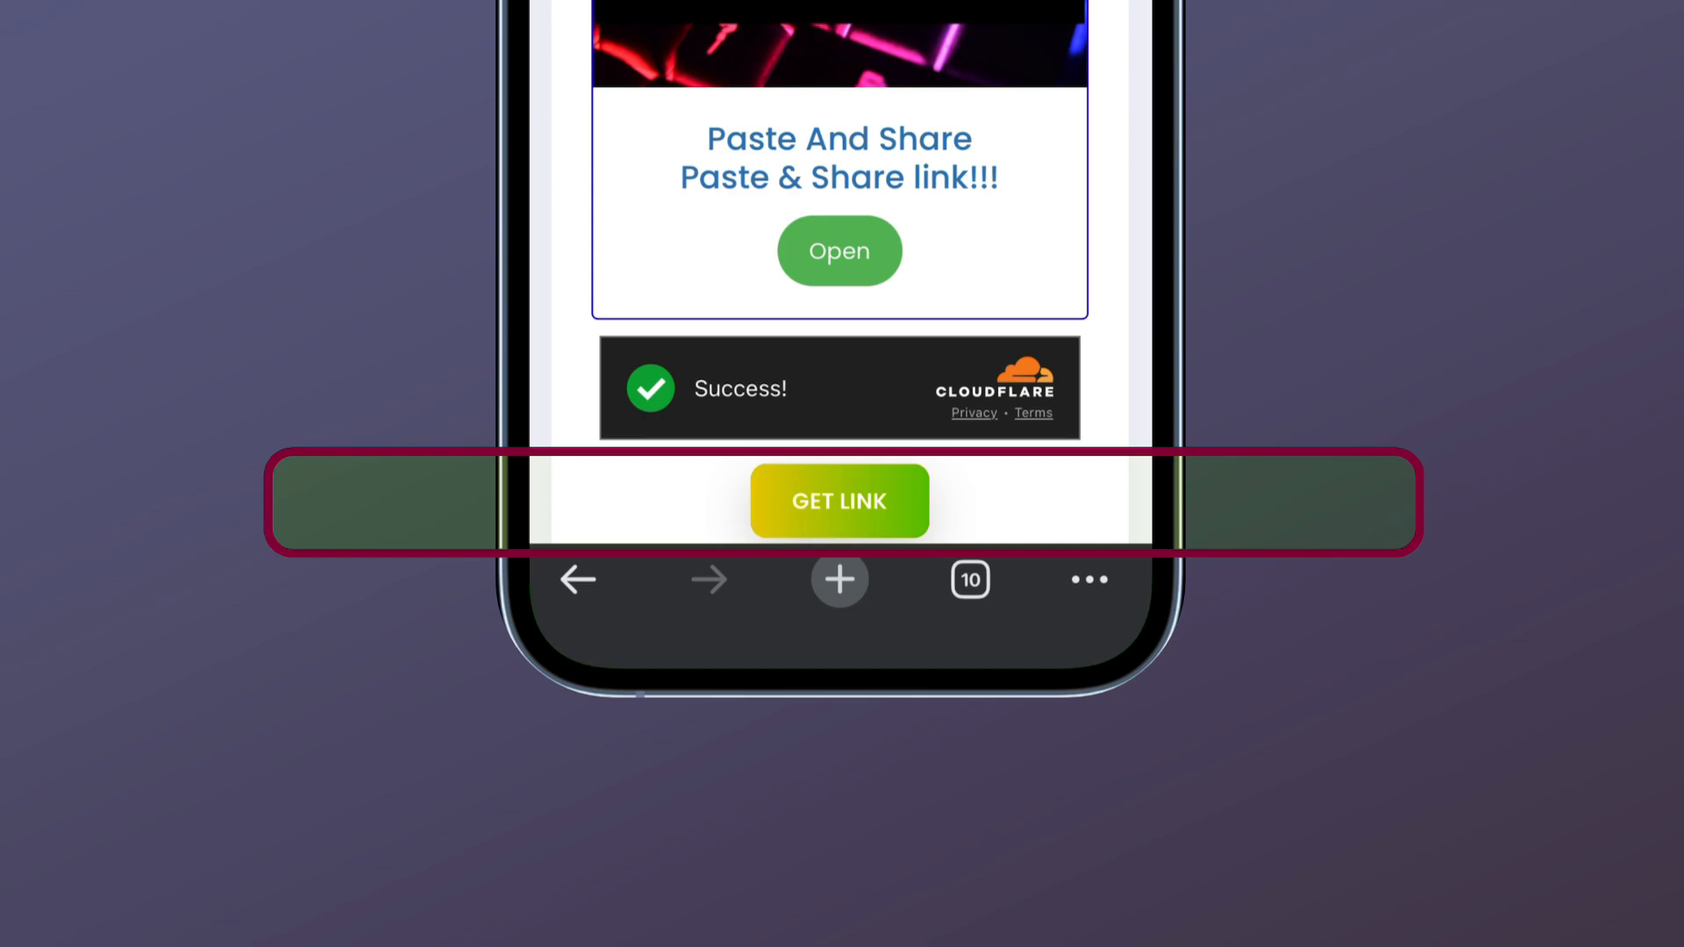
Follow GET LINK, accept MediaFire cookies, and save iOS 18 DnxTs V4 [eng].mtz.
{"action": "left_click", "coordinate": [839, 500]}
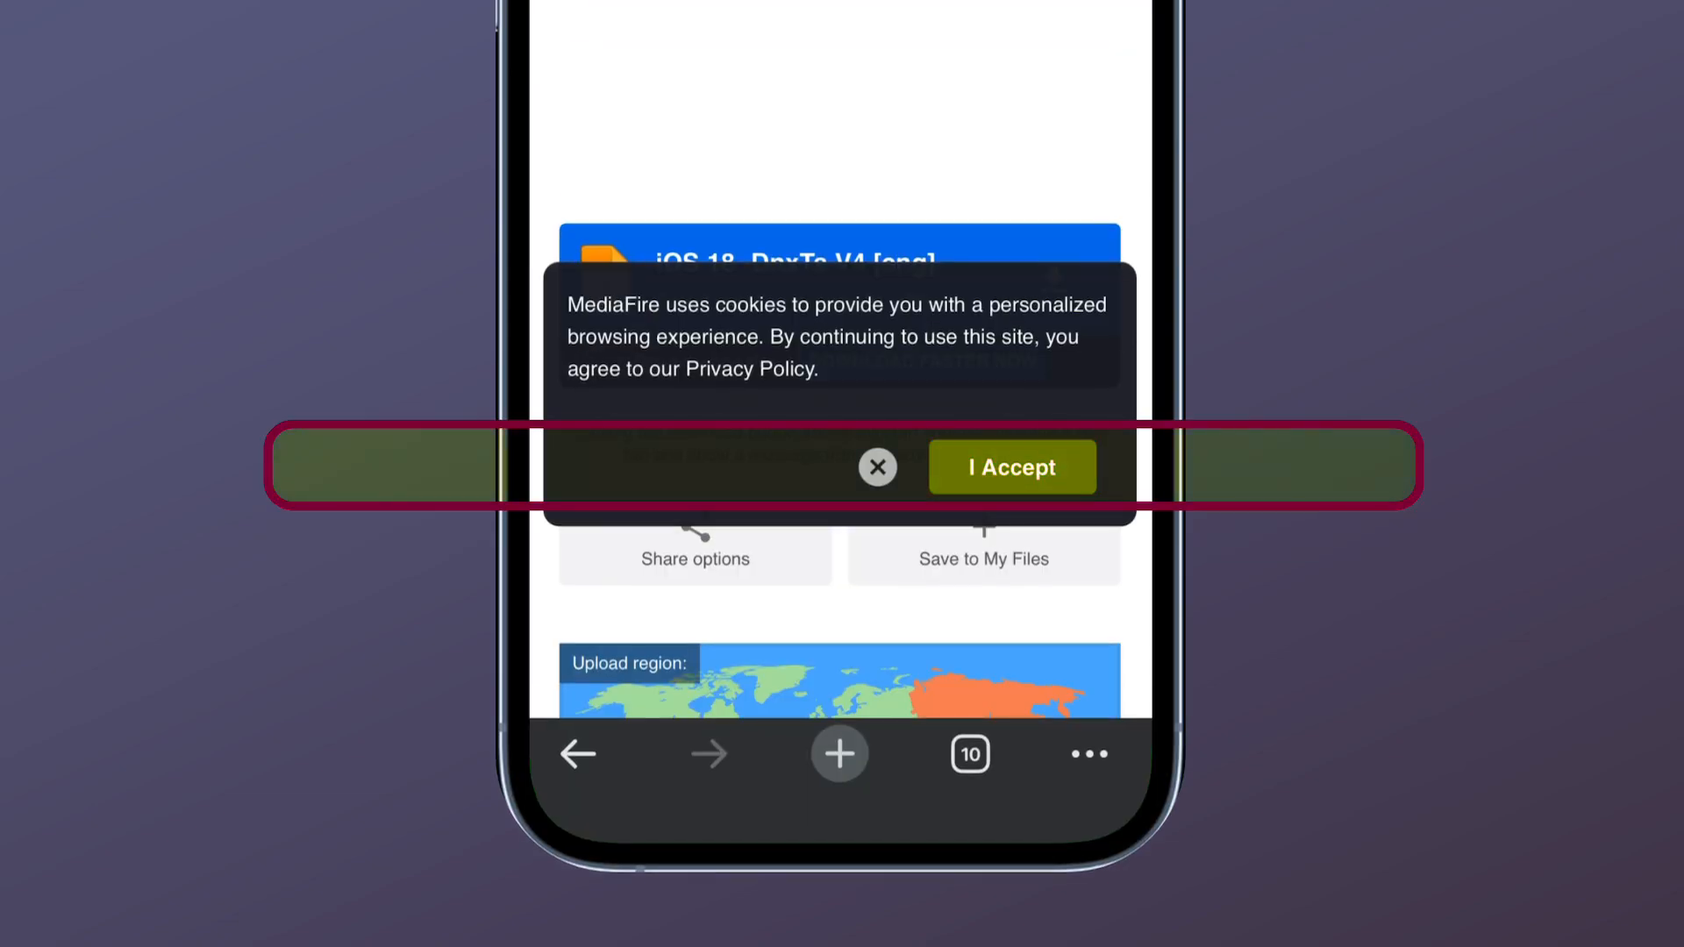
{"action": "left_click", "coordinate": [1009, 465]}
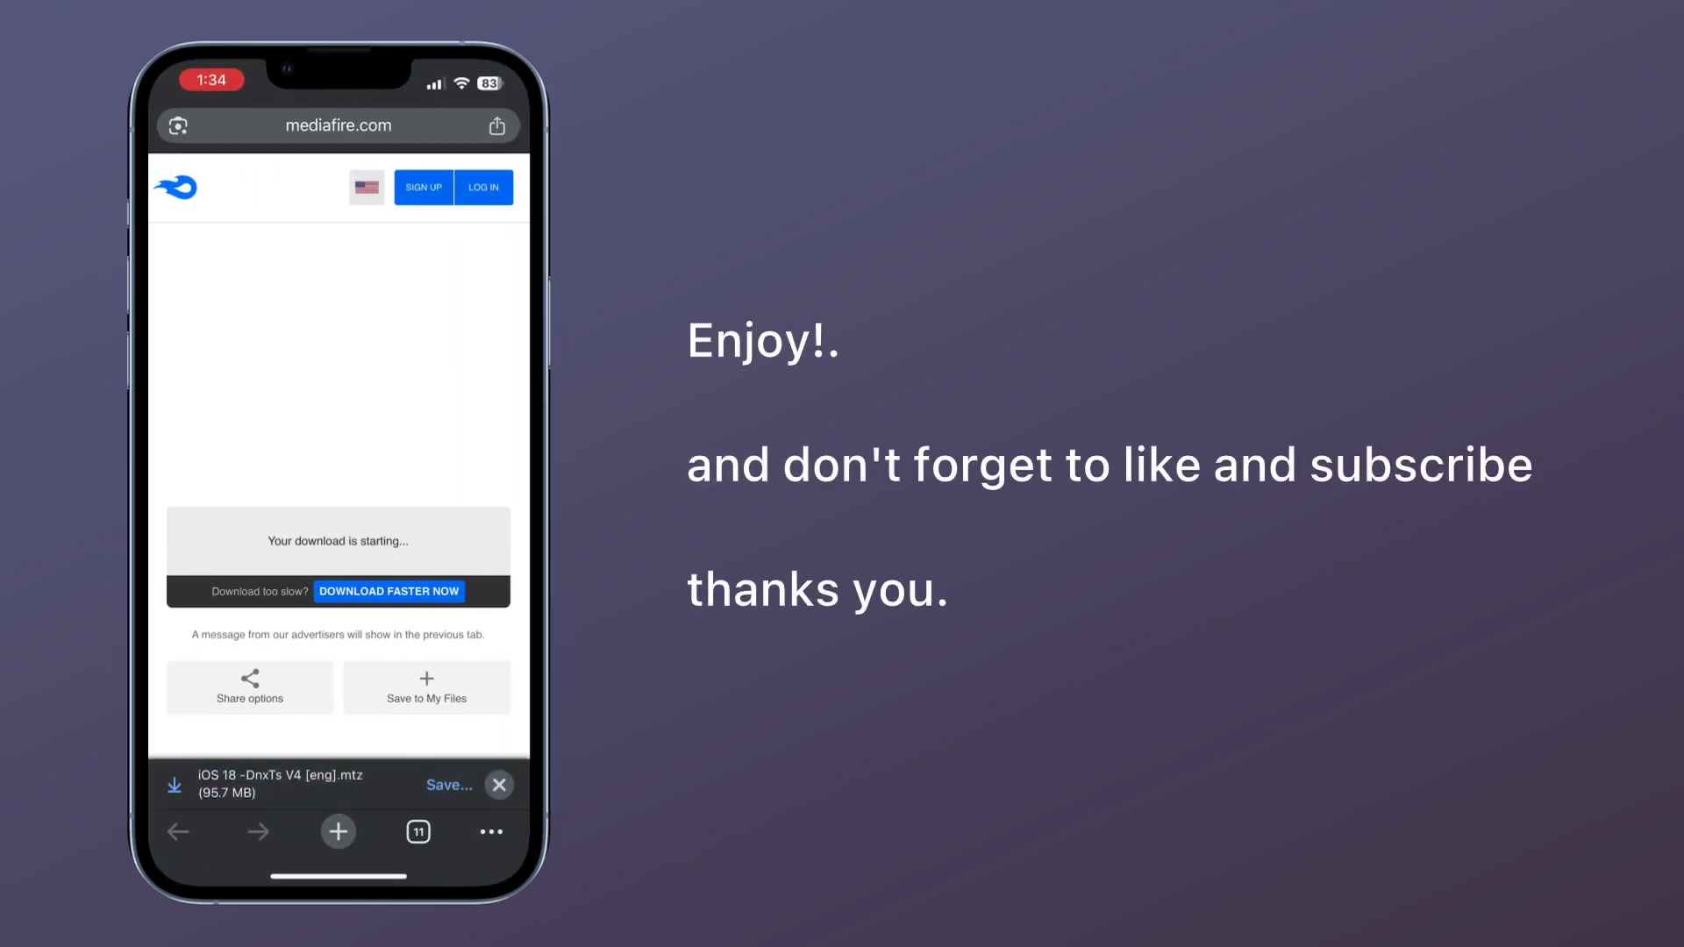
{"action": "left_click", "coordinate": [448, 785]}
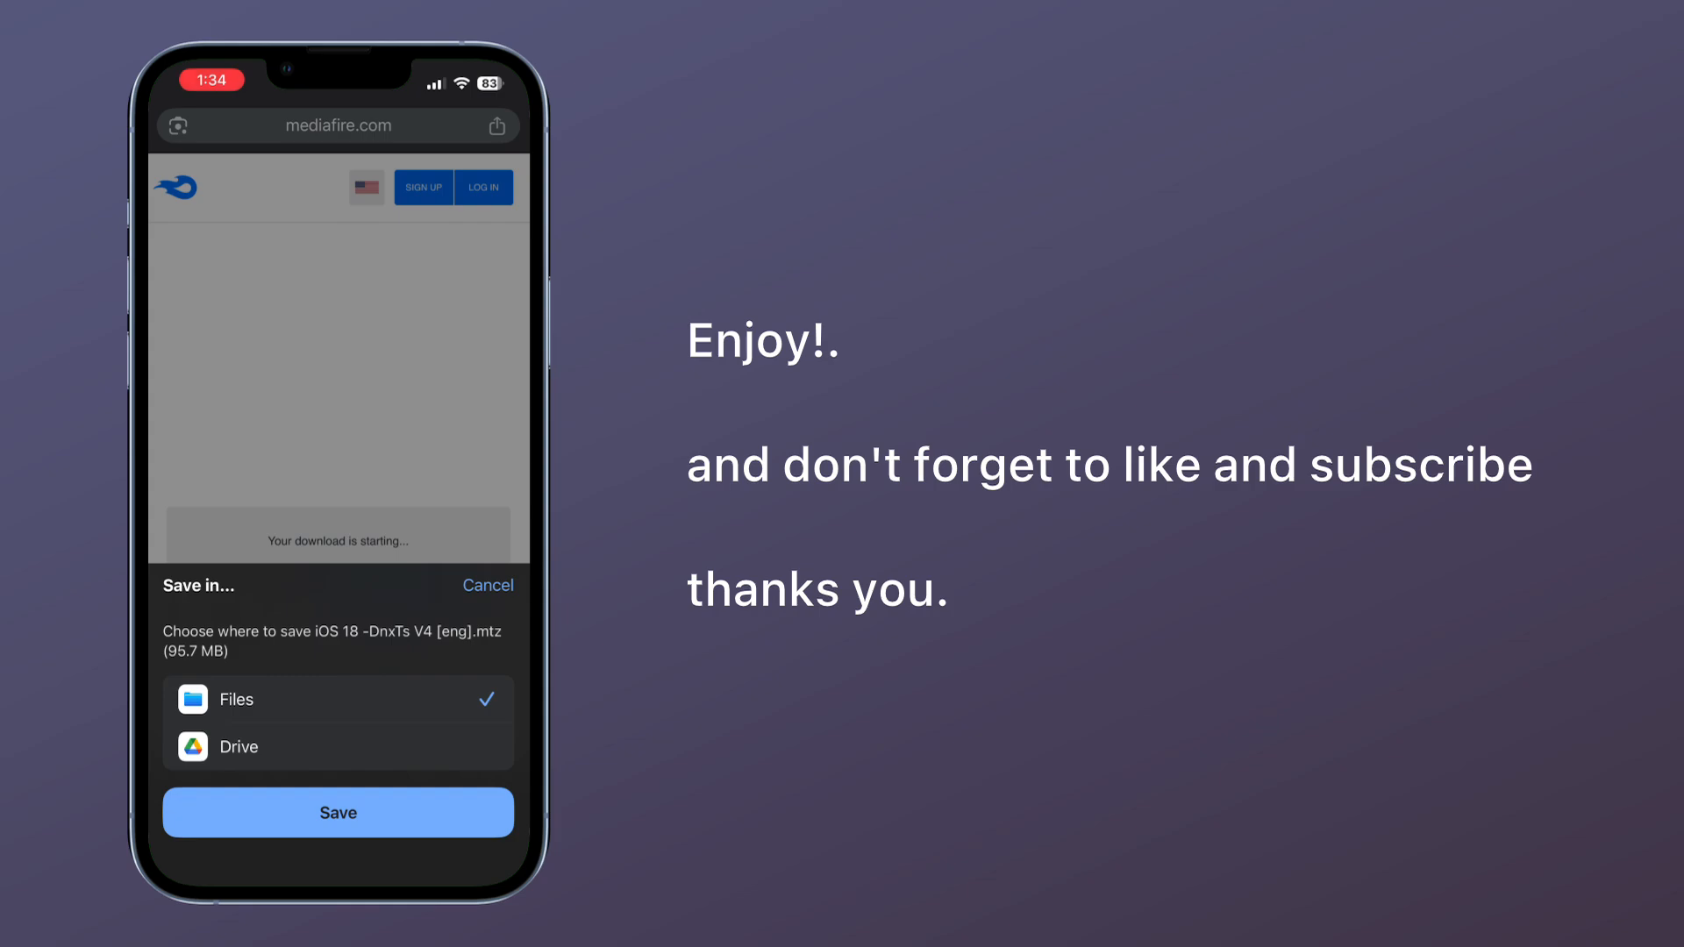